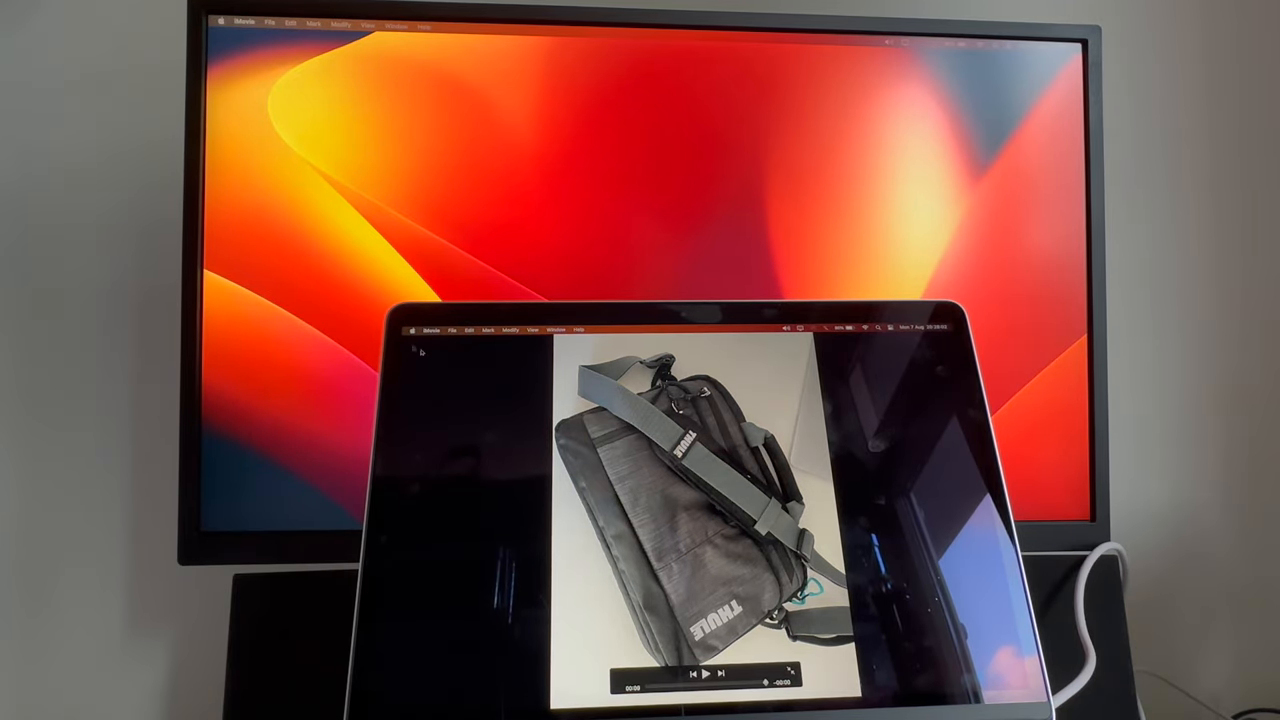
# Select the $29.99 style option on the UGREEN Revodok 6-in-1 hub listing.
pyautogui.click(416, 328)
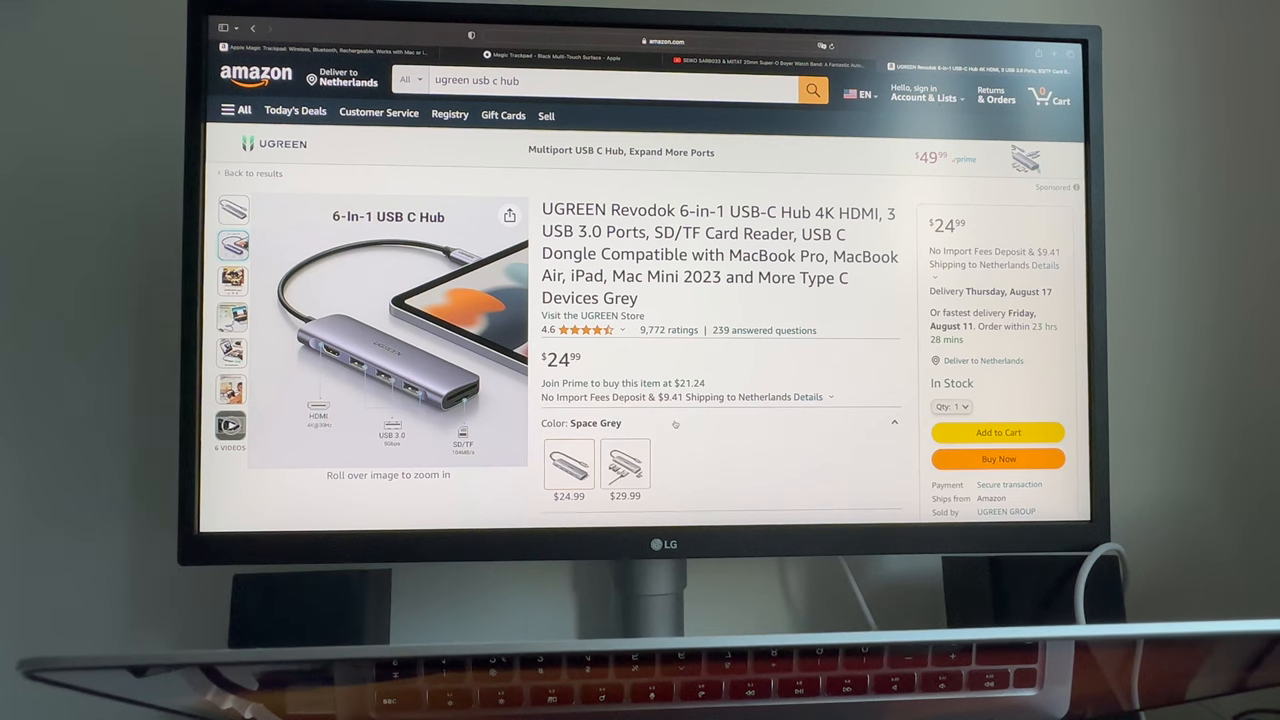
pyautogui.moveTo(568, 467)
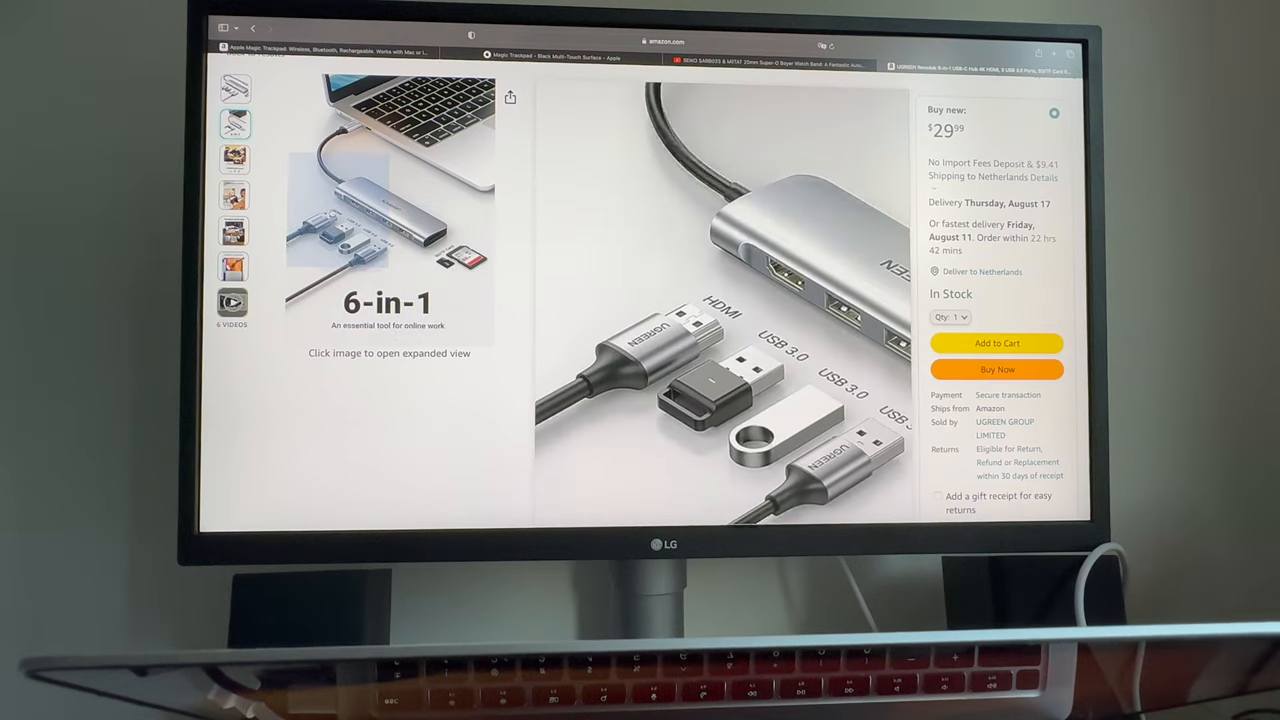
# Follow the 'Visit the UGREEN Store' link to the UGREEN storefront.
pyautogui.click(232, 156)
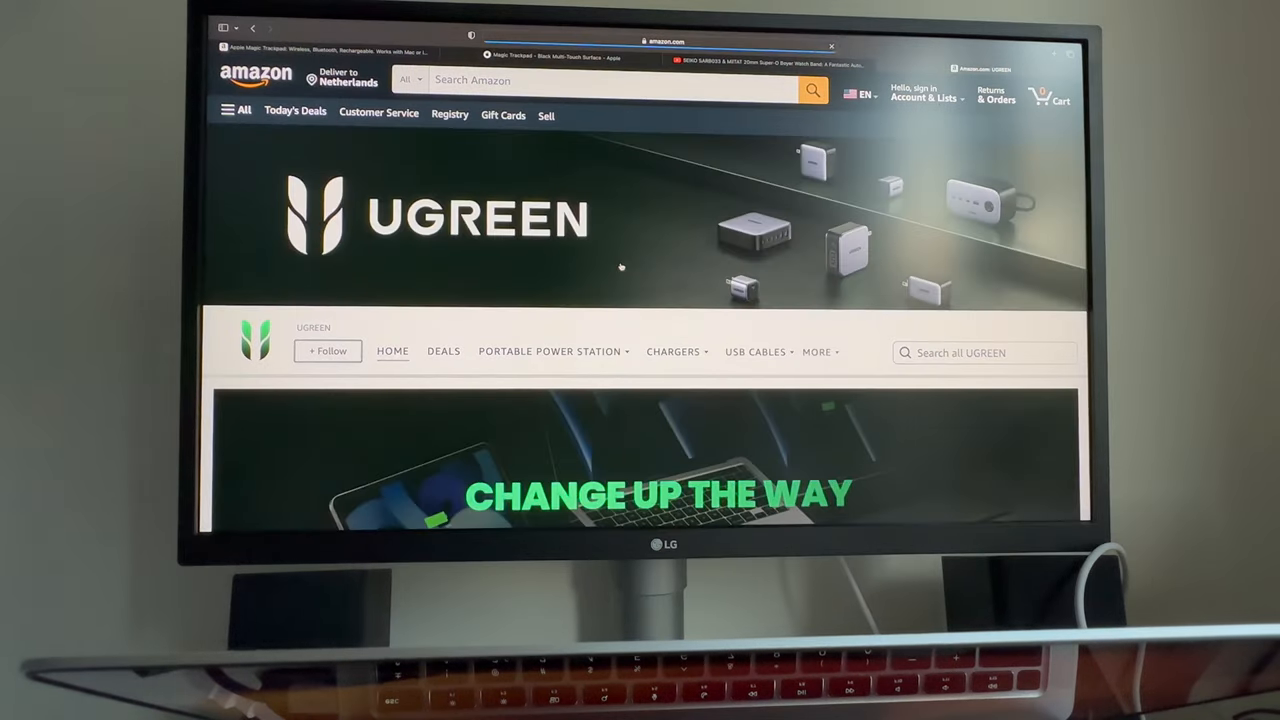
# Scroll the UGREEN Hubs & Adapters page past docks, hubs, card readers and enclosures to the footer.
pyautogui.scroll(-3)
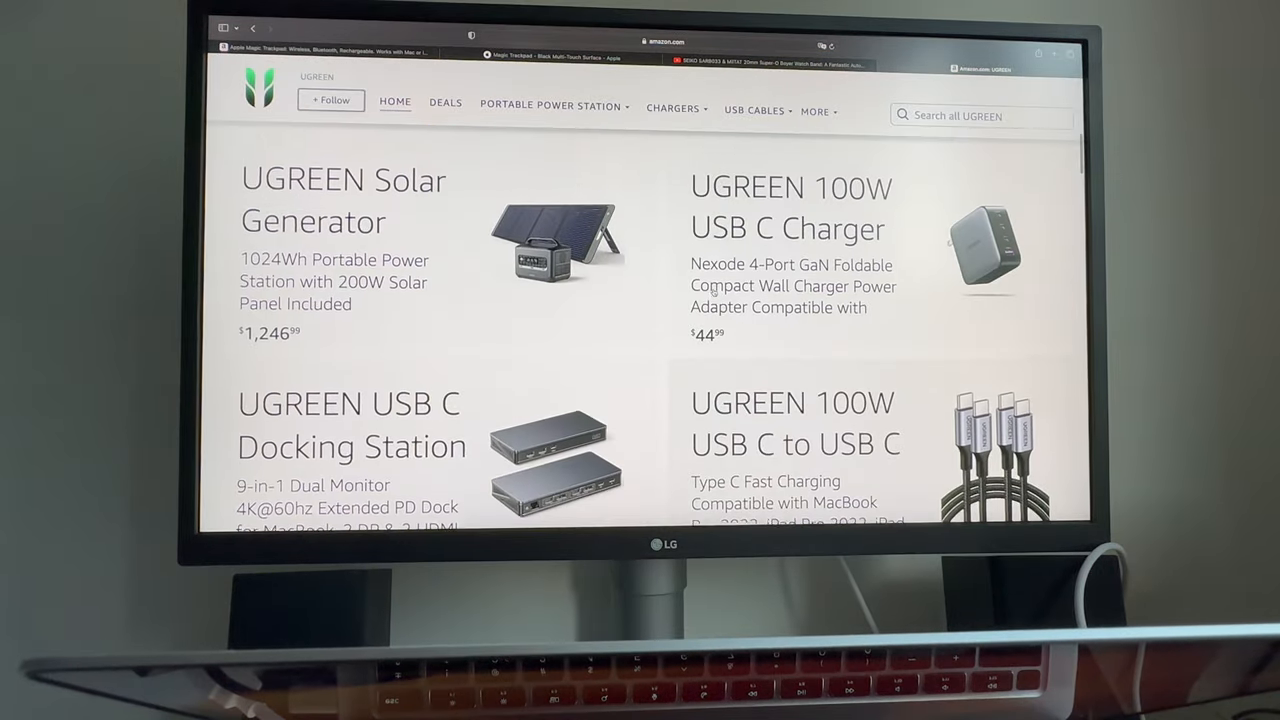
pyautogui.scroll(-3)
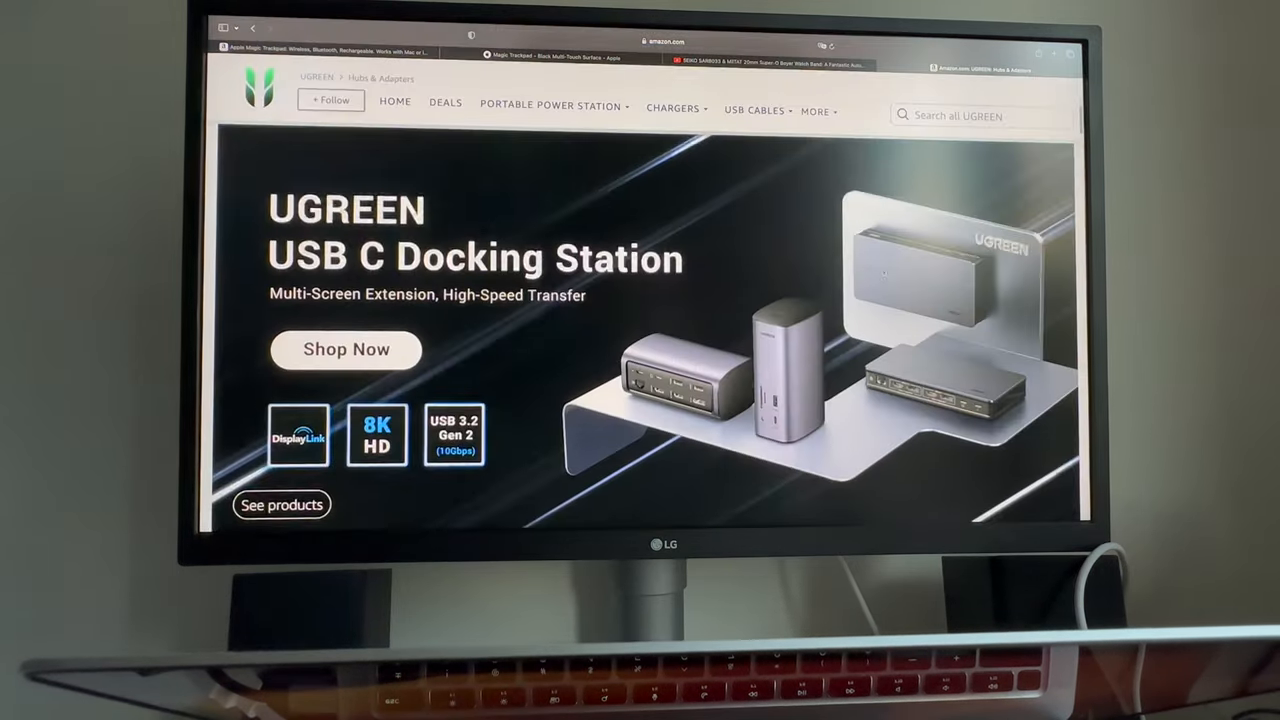
pyautogui.scroll(-3)
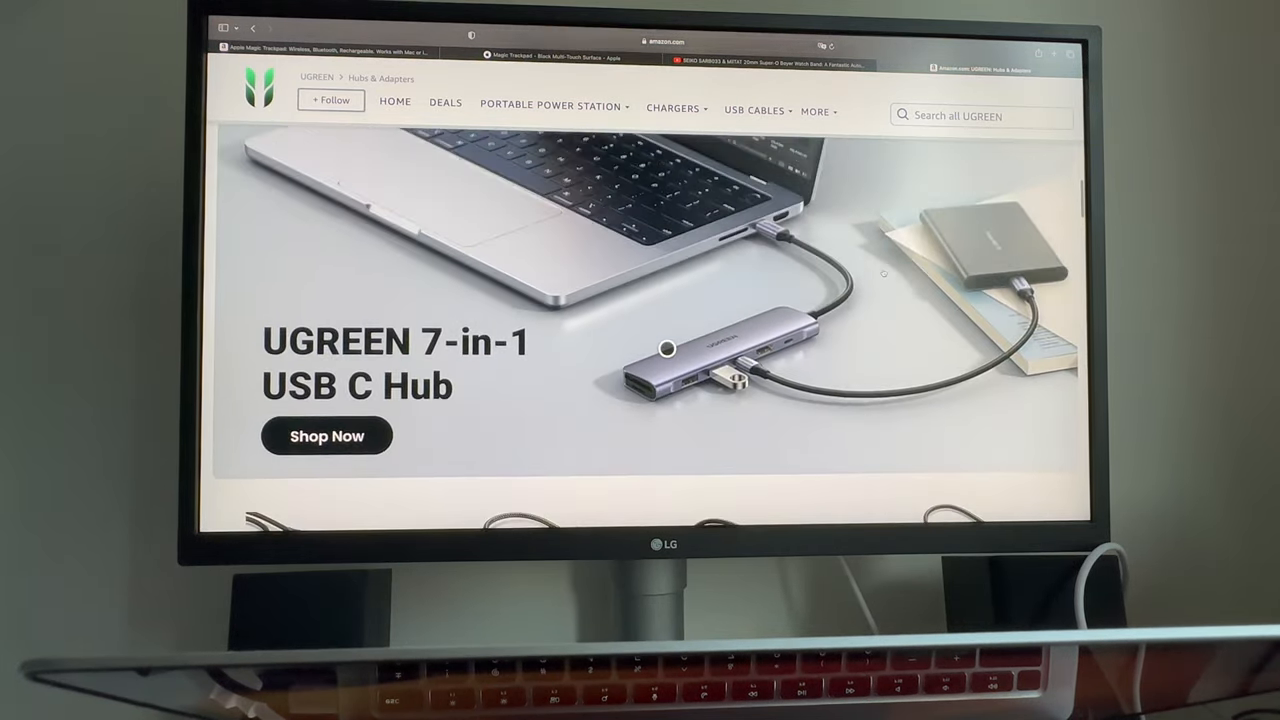
pyautogui.scroll(-3)
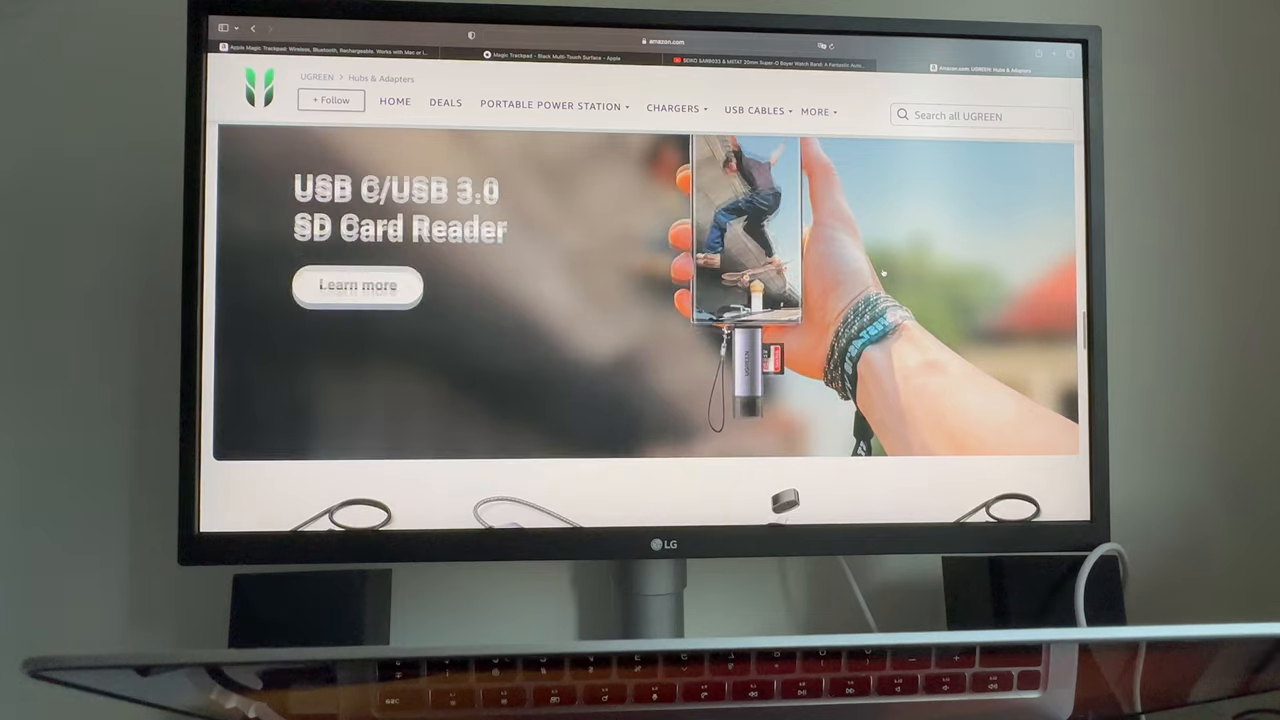
pyautogui.scroll(-3)
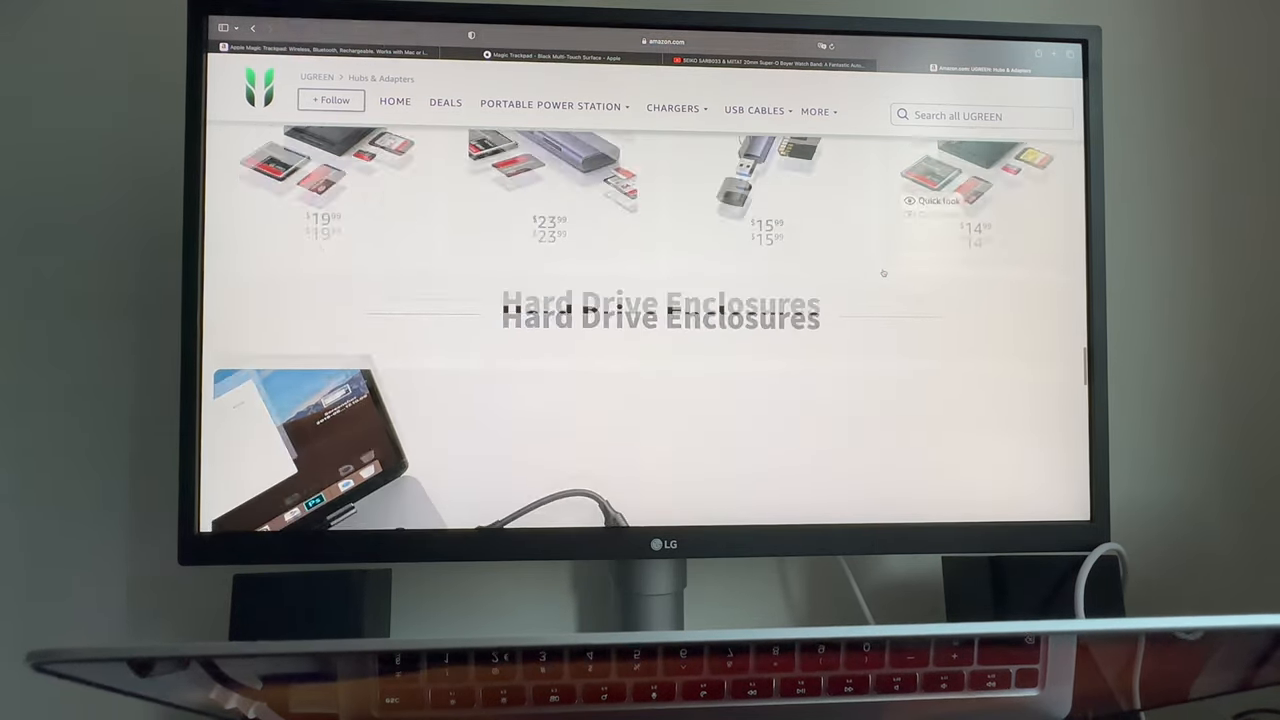
pyautogui.scroll(-3)
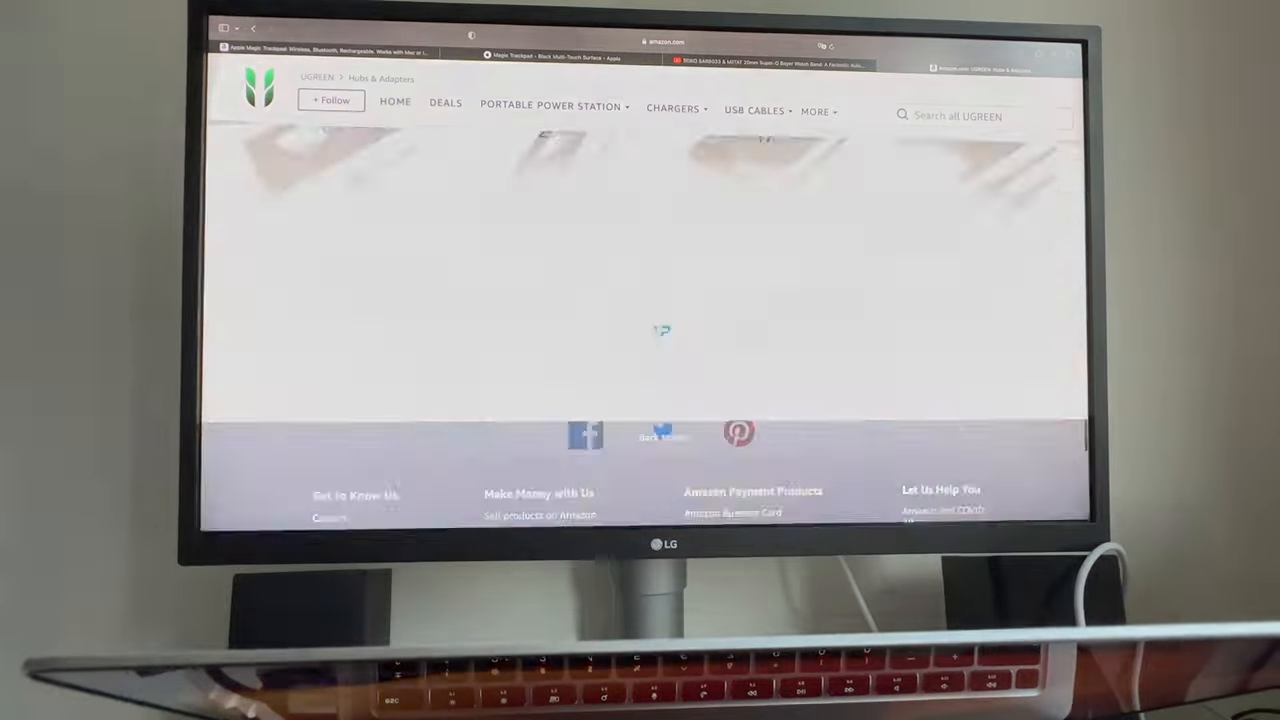